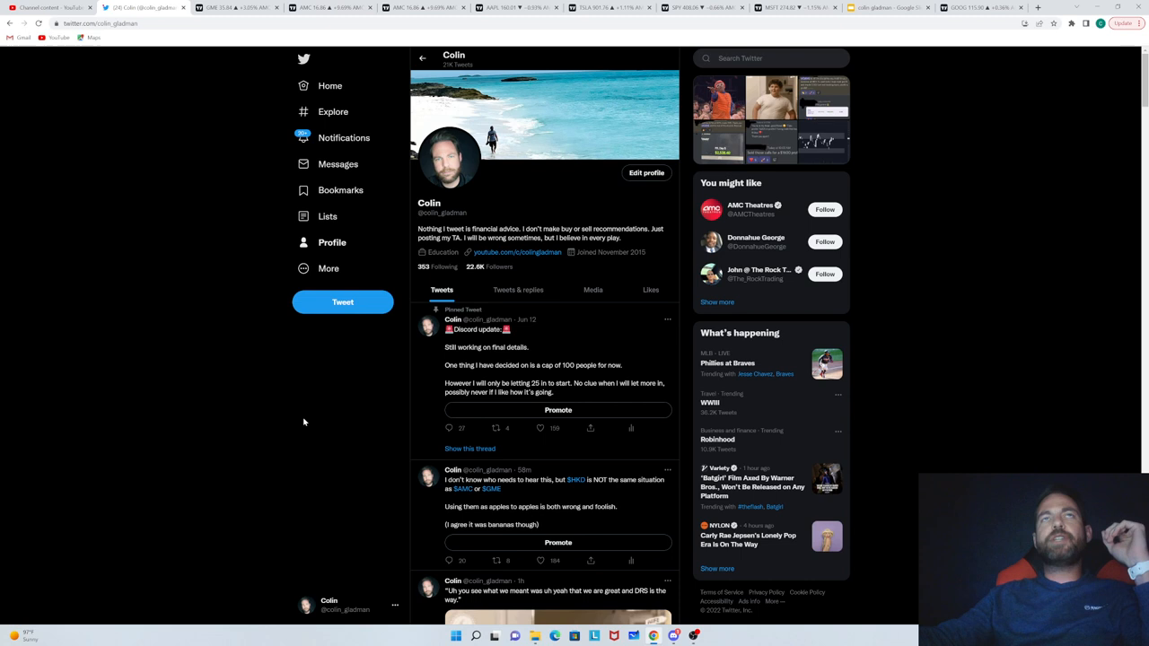
Step: Switch to the GME daily chart to review its Fibonacci retracement and zones
left_click(236, 7)
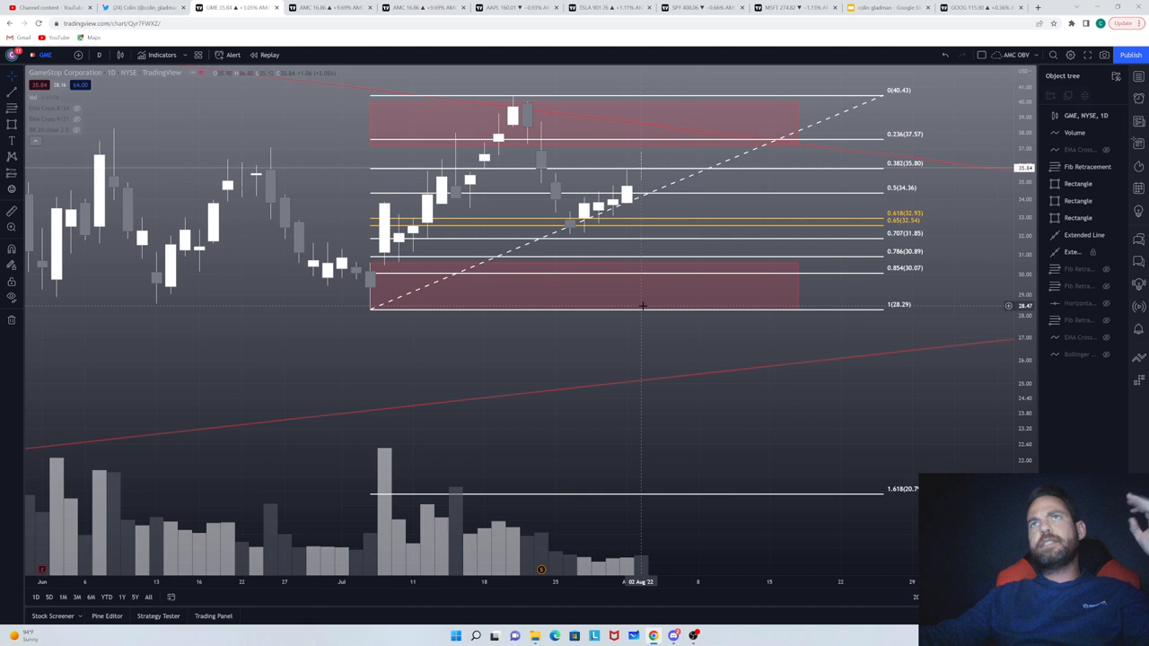
mouse_move(629, 321)
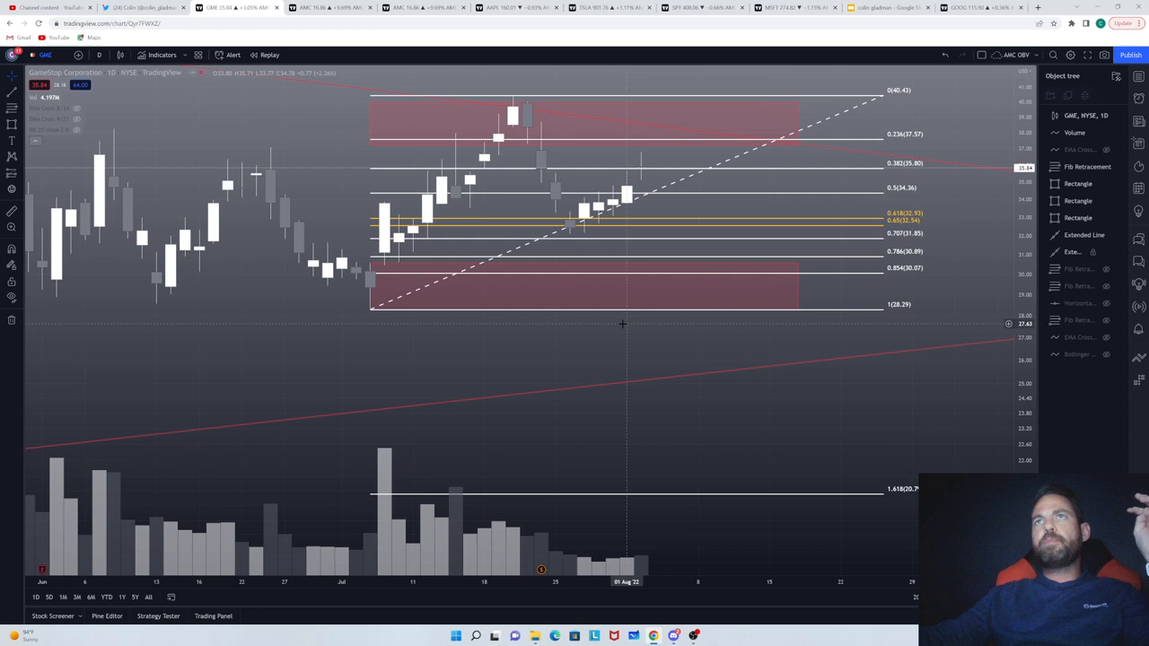
mouse_move(635, 334)
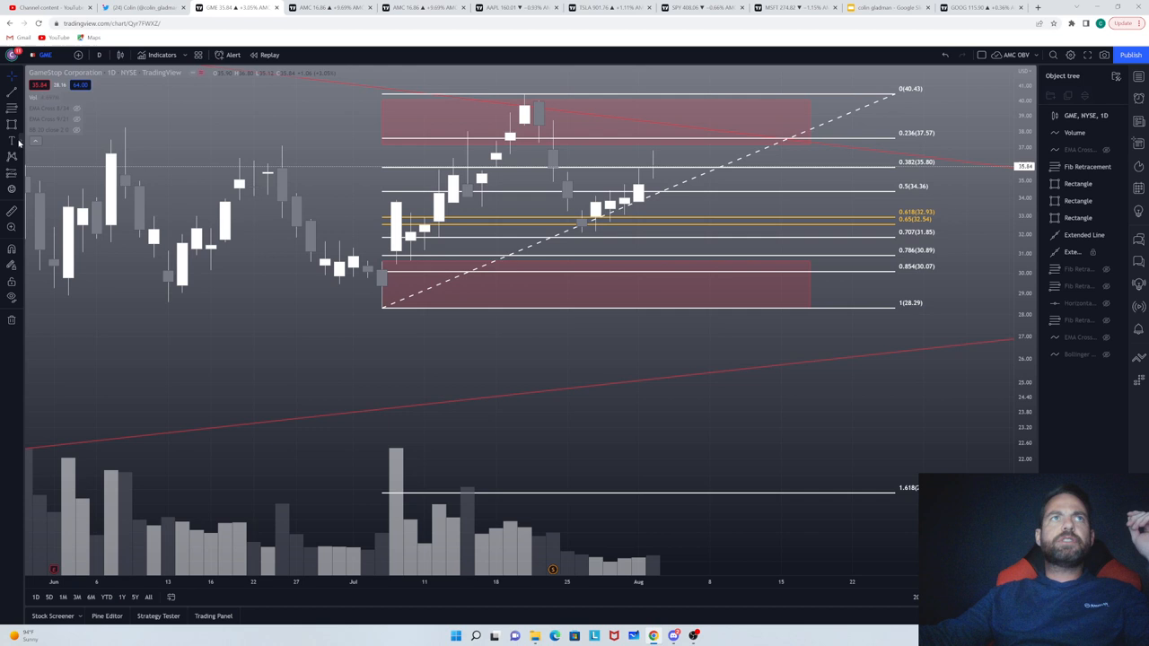
Step: Drag on the GME chart to select and remove the Fibonacci retracement
left_click_drag(298, 141, 370, 214)
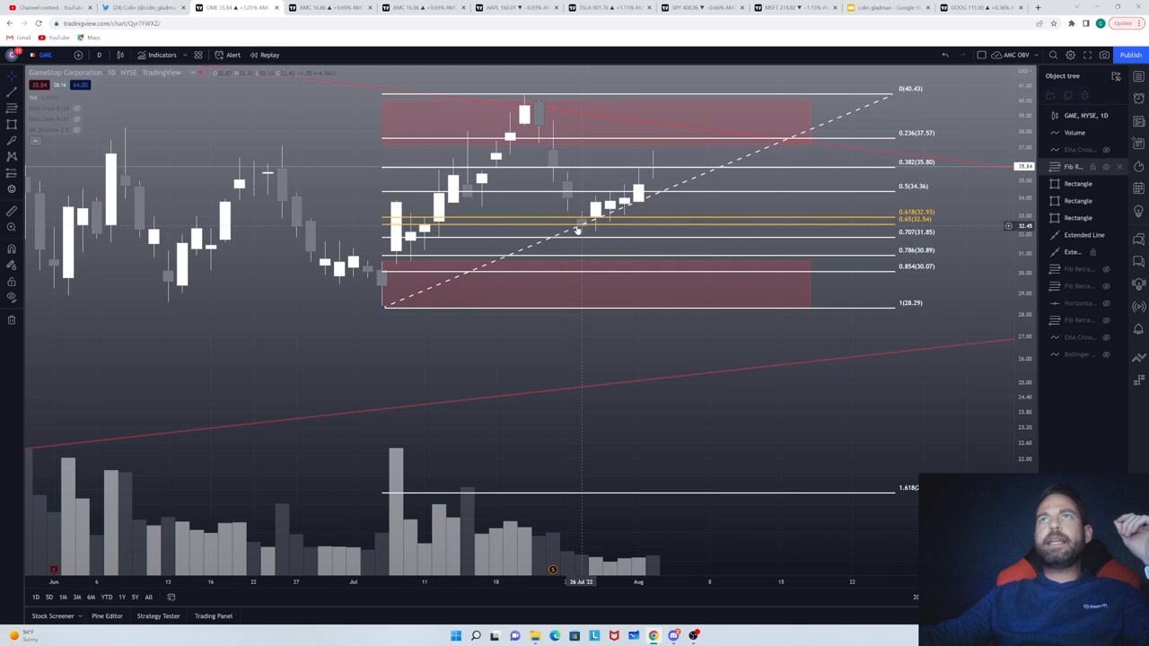
mouse_move(509, 151)
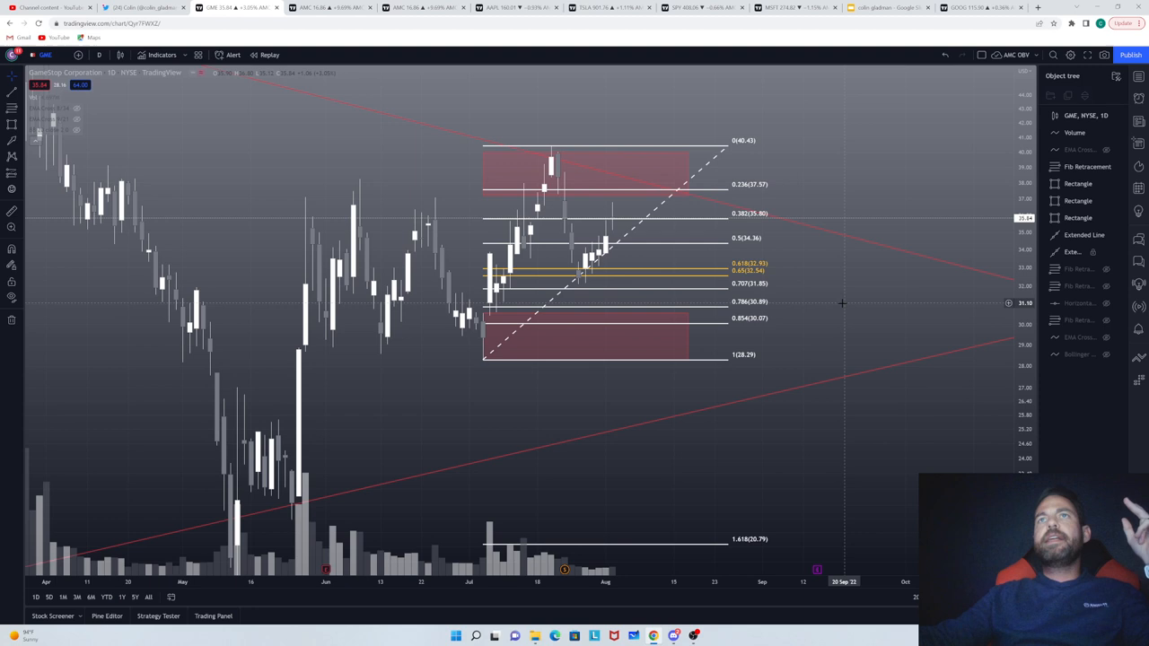
mouse_move(828, 302)
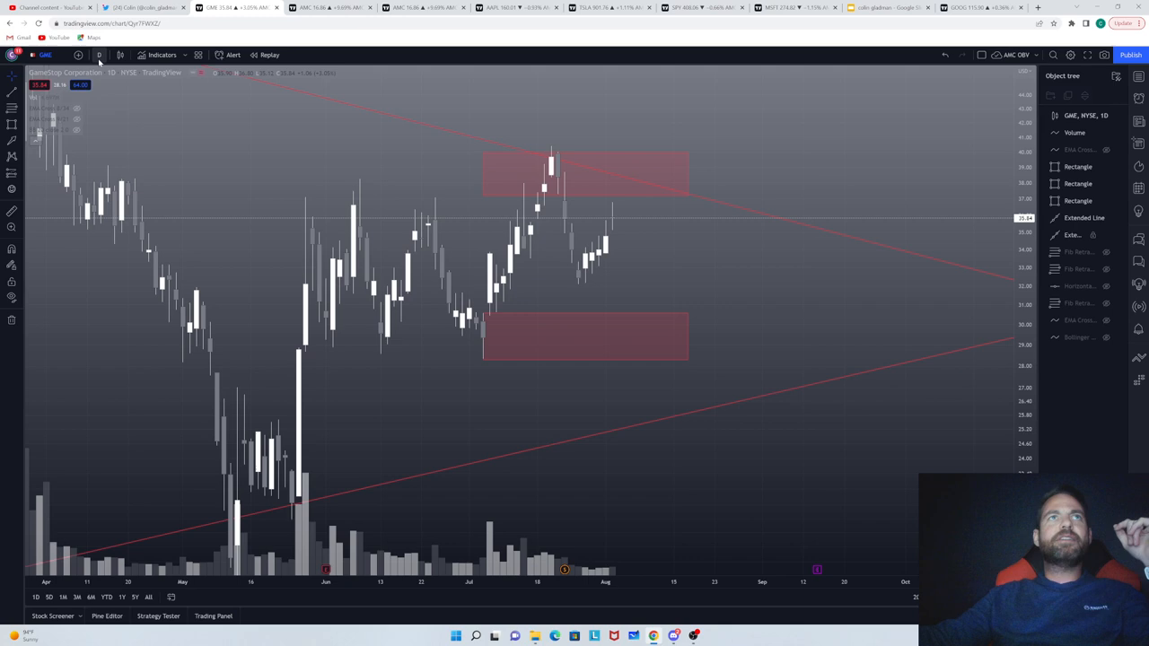
Step: Pick the Brush tool from the left toolbar
left_click(111, 55)
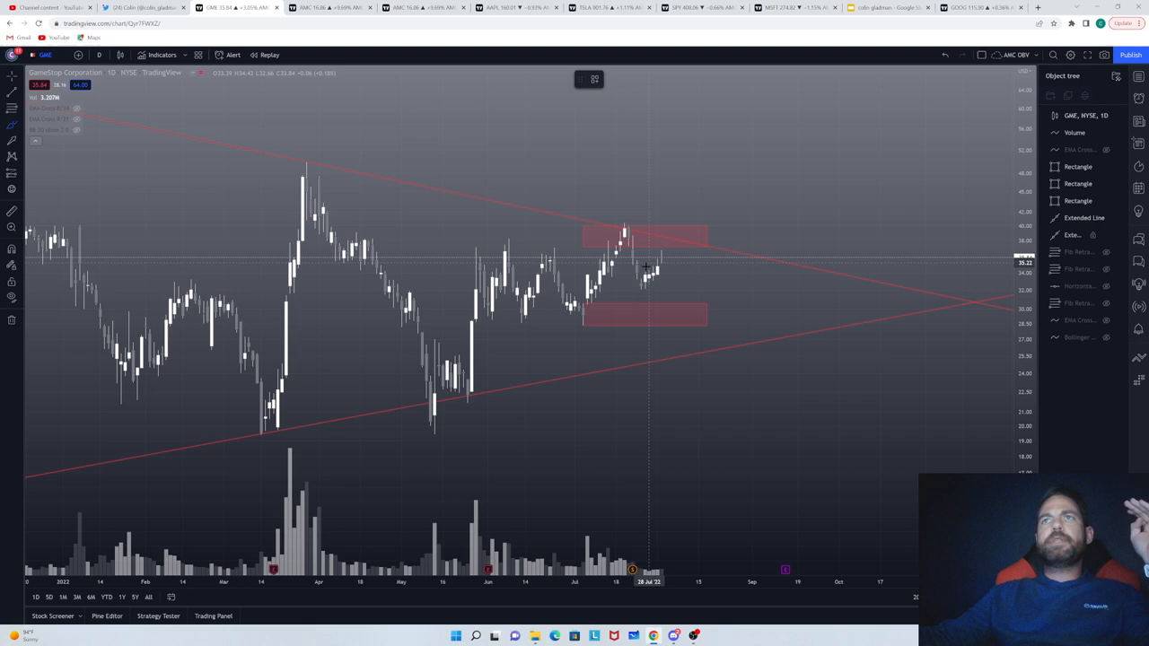
Step: Brush a yellow path dipping to the lower zone, then climbing past the trendline toward 45
left_click_drag(671, 243, 698, 316)
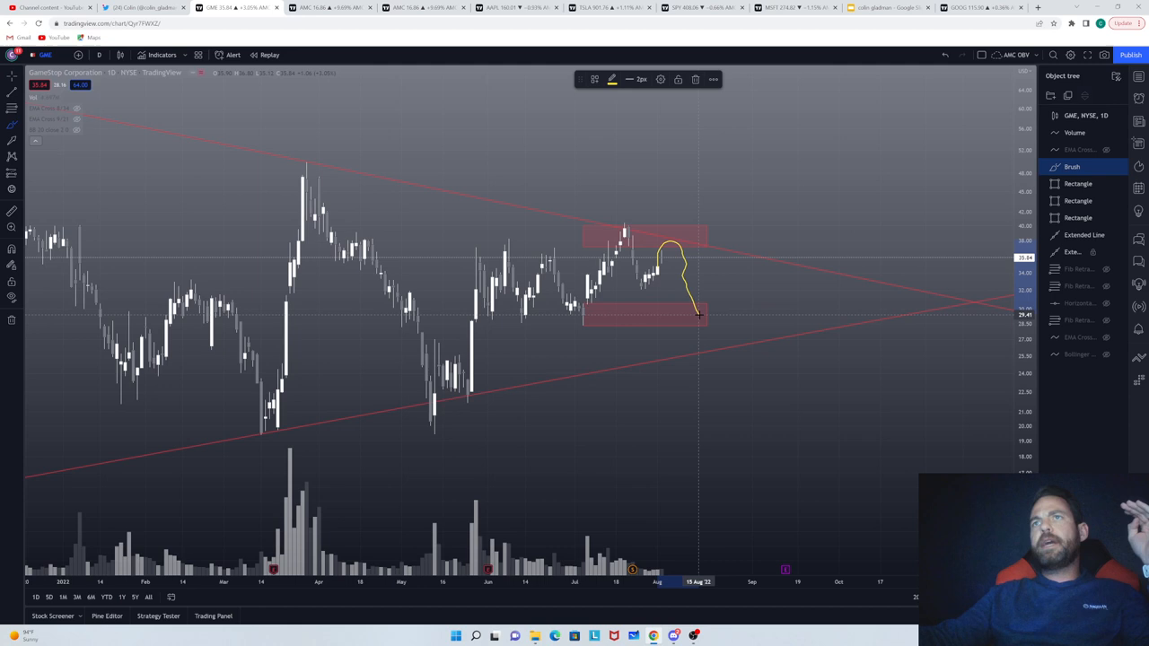
left_click_drag(700, 314, 727, 252)
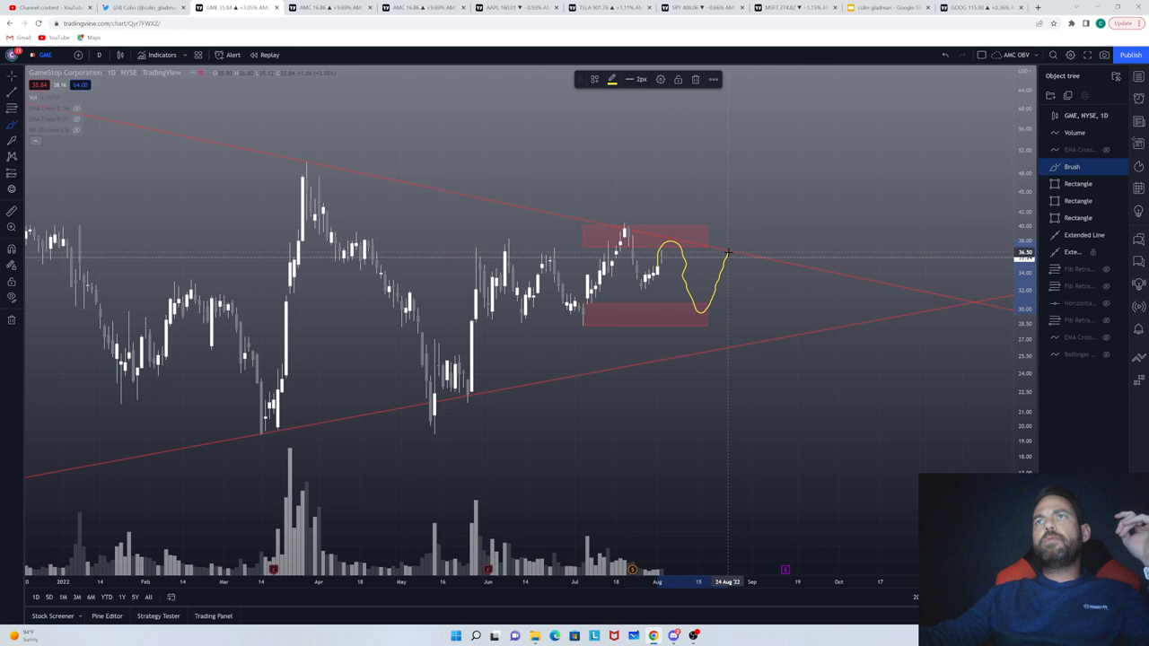
left_click_drag(728, 251, 781, 189)
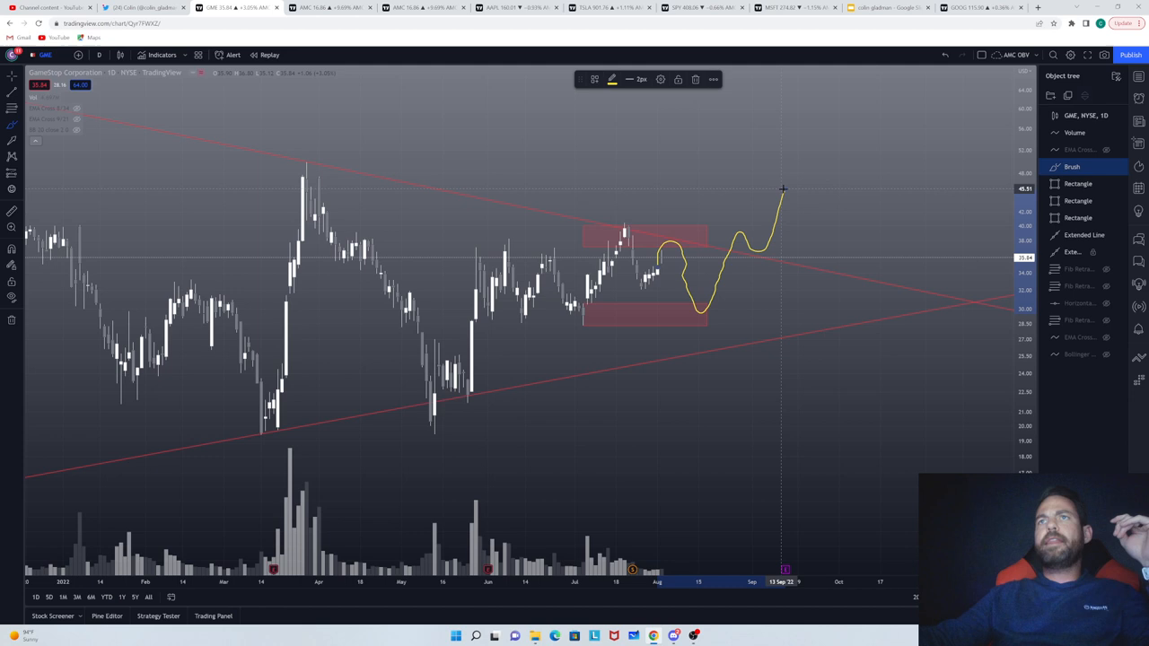
mouse_move(743, 320)
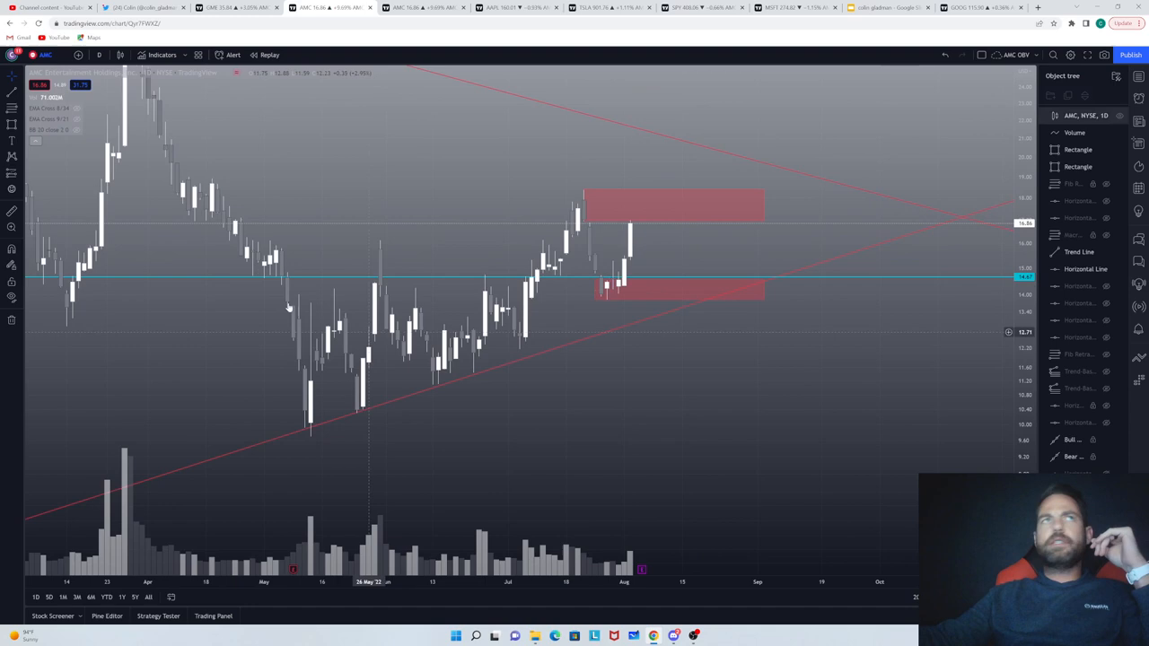
Step: Draw a Fibonacci retracement on AMC from the 9.69 May low to the 18.39 high
left_click_drag(312, 437, 793, 189)
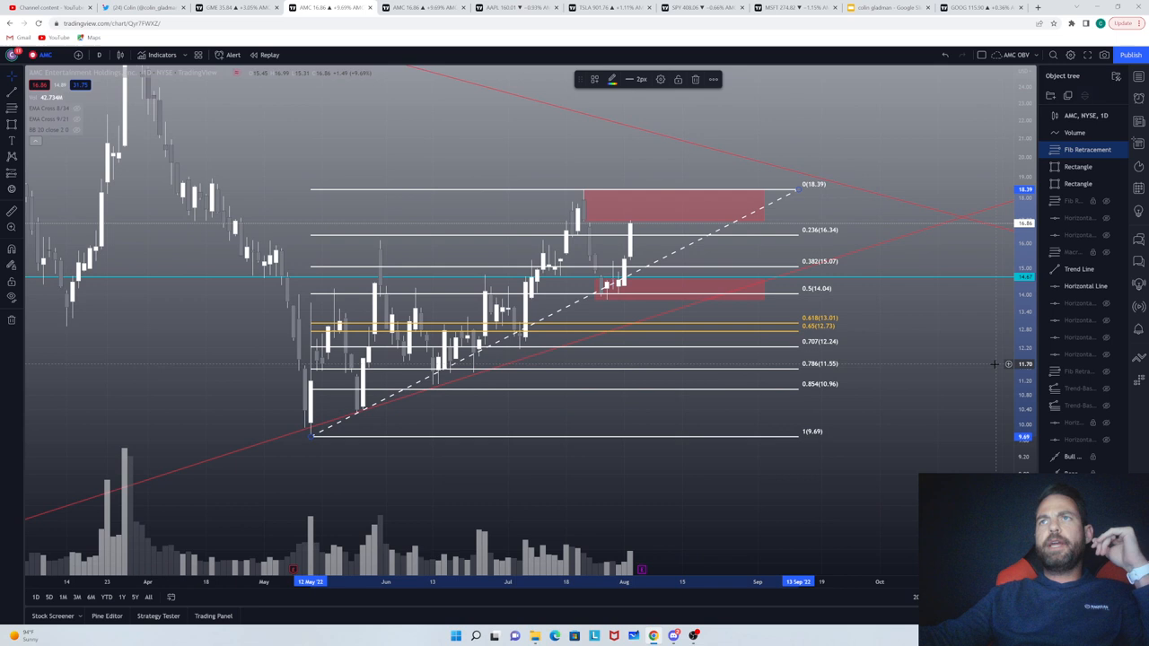
mouse_move(602, 296)
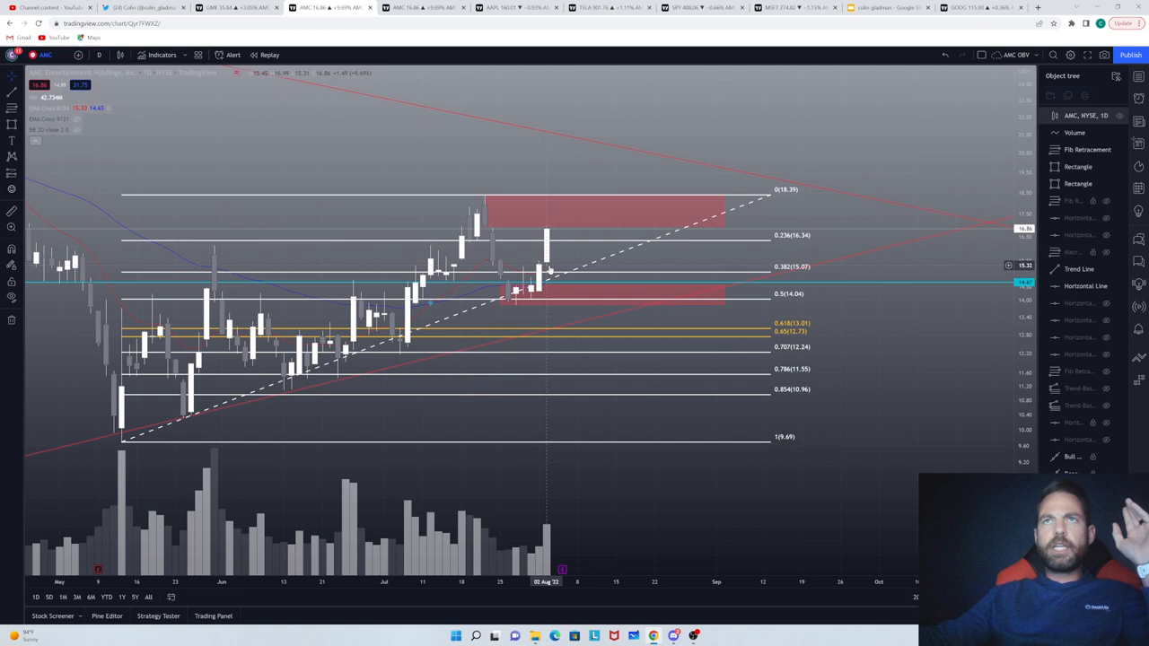
mouse_move(549, 178)
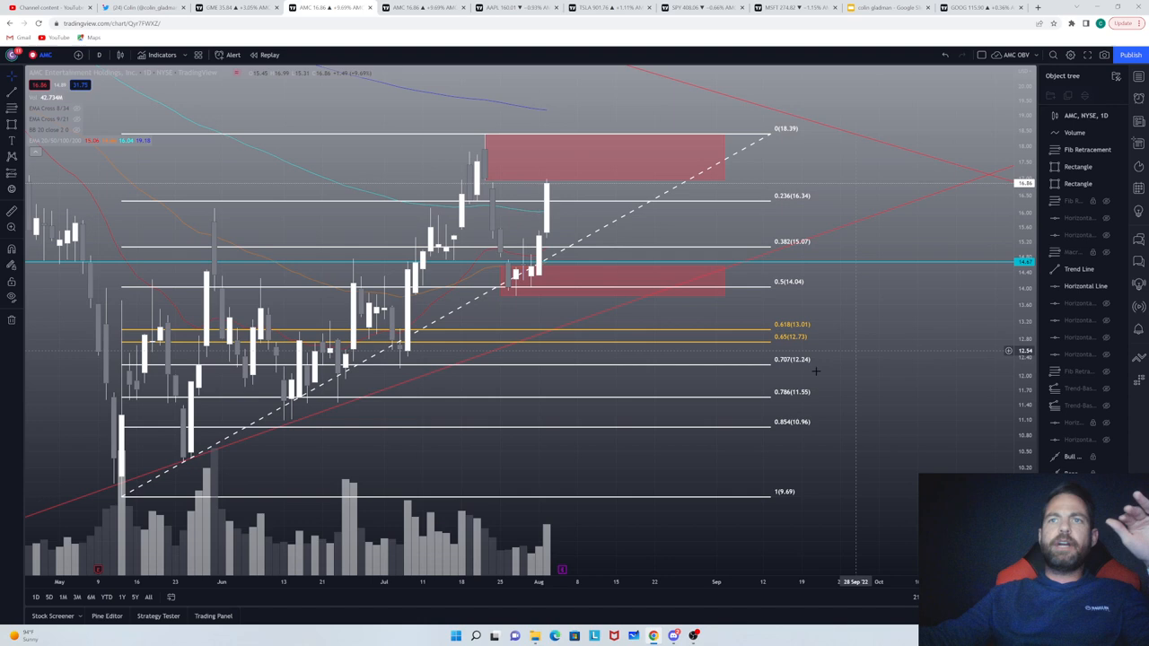
Step: Show the EMA 20/50/100/200 lines and stretch the AMC price axis
left_click(98, 55)
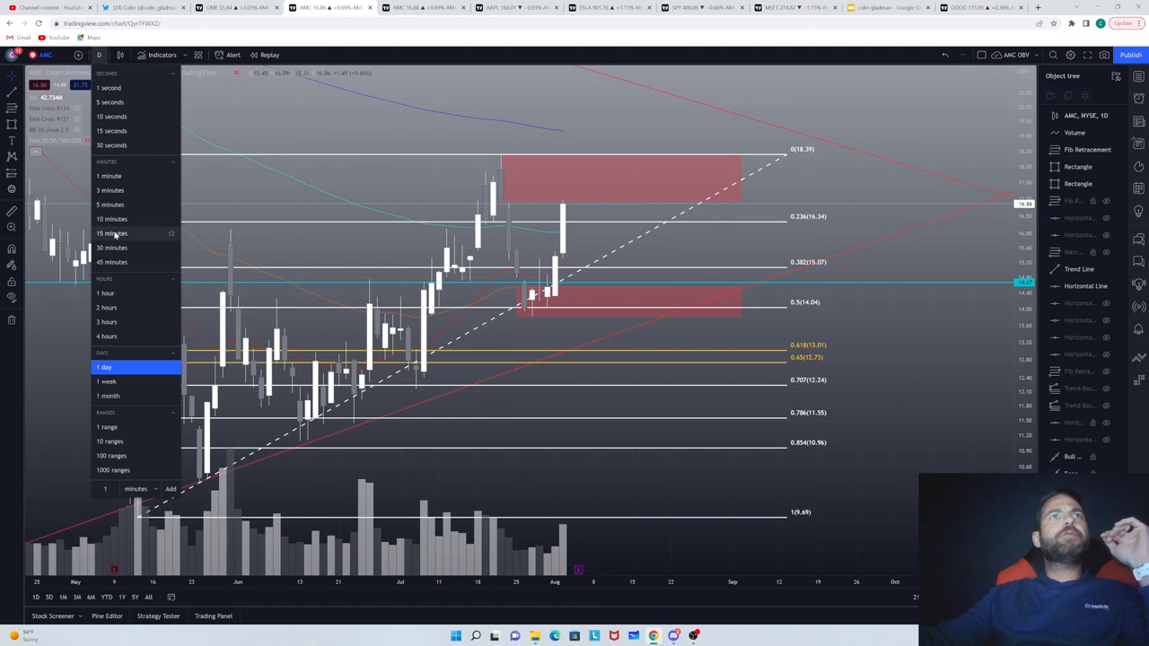
Step: Switch the AMC chart interval to 15 minutes
left_click(111, 233)
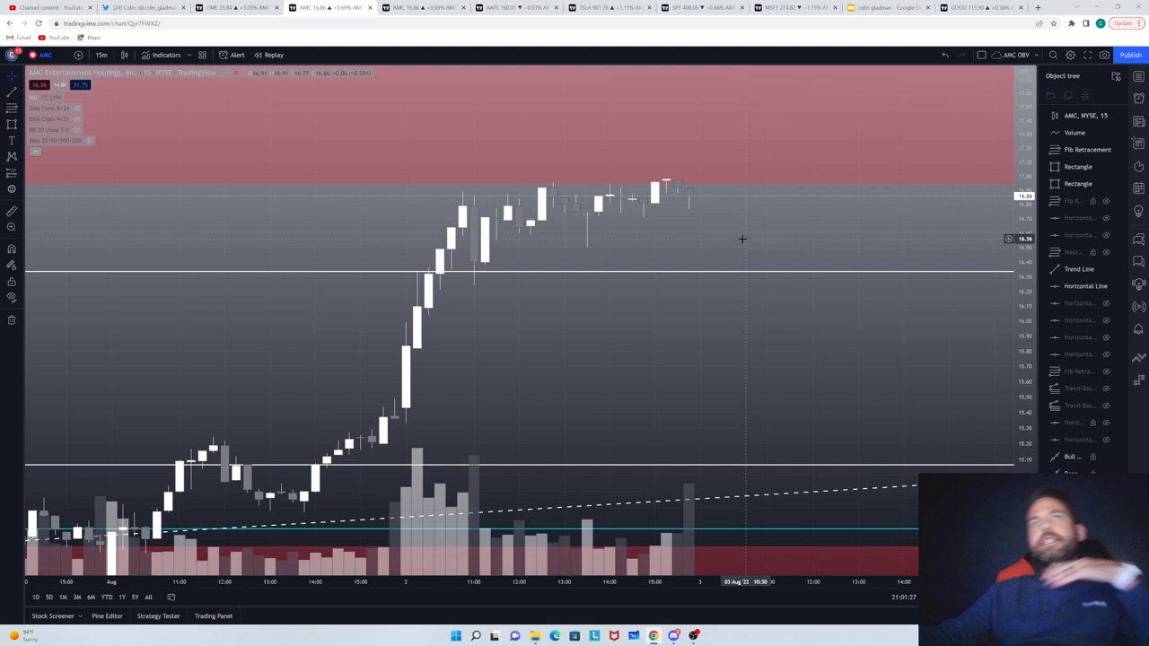
mouse_move(586, 182)
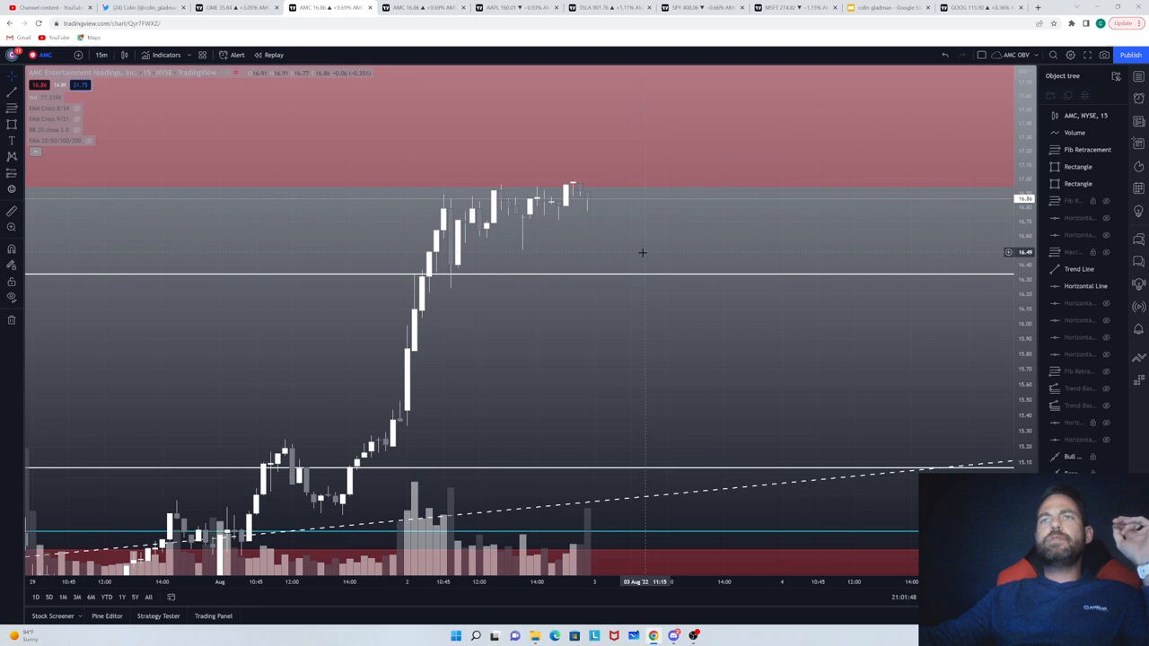
mouse_move(714, 223)
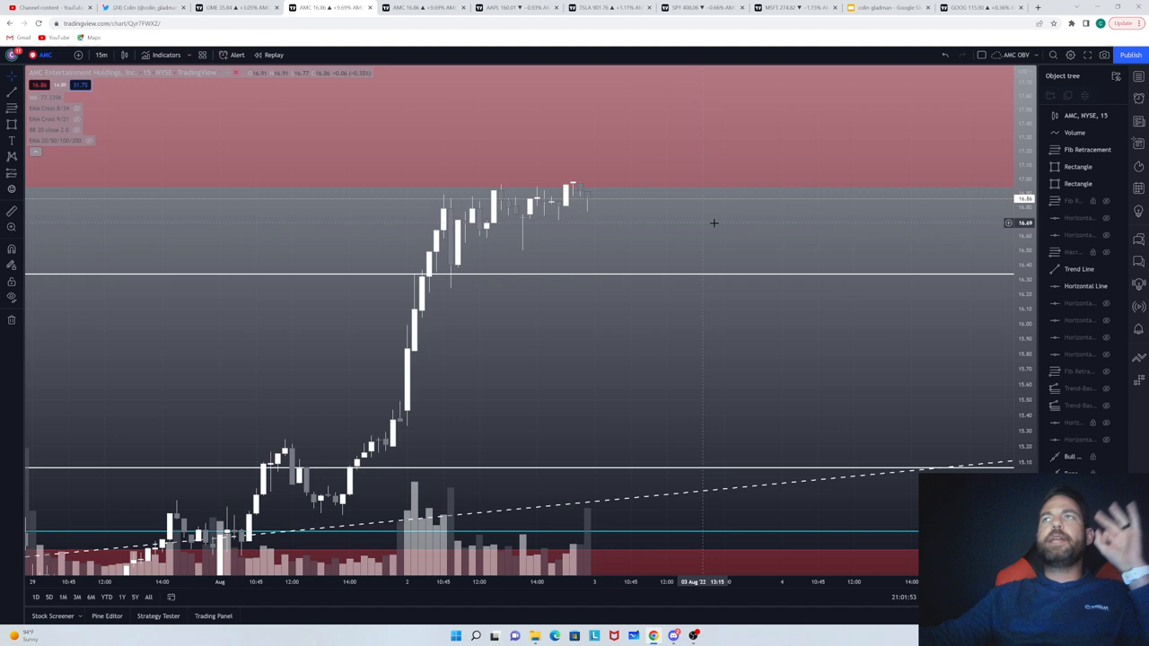
mouse_move(680, 213)
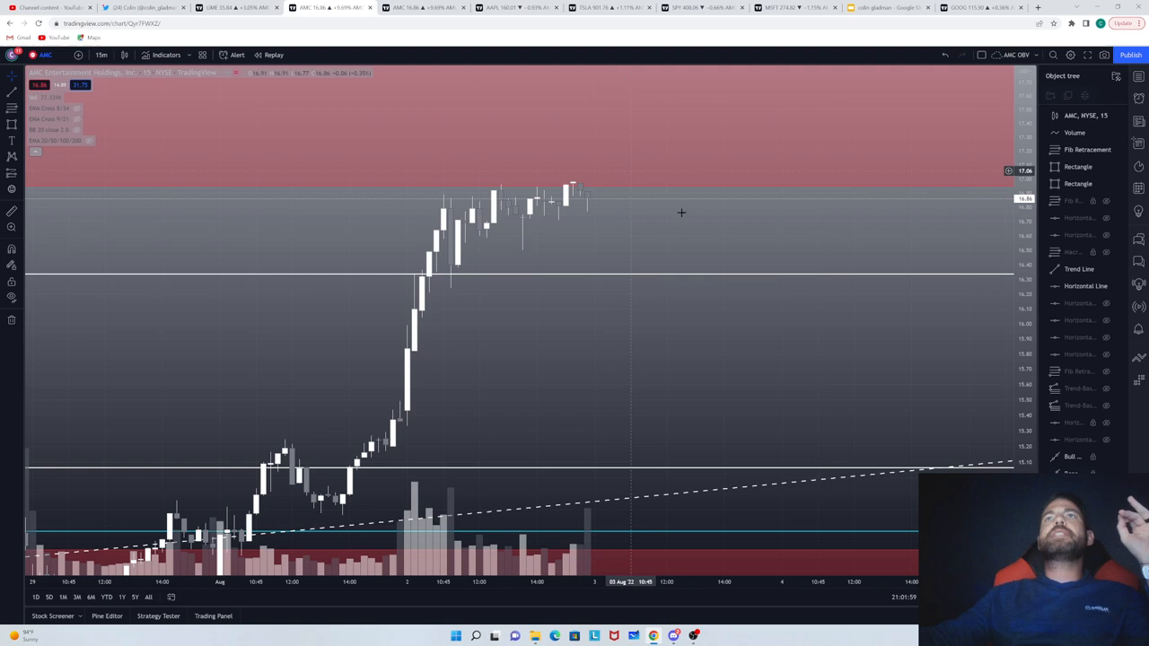
mouse_move(594, 186)
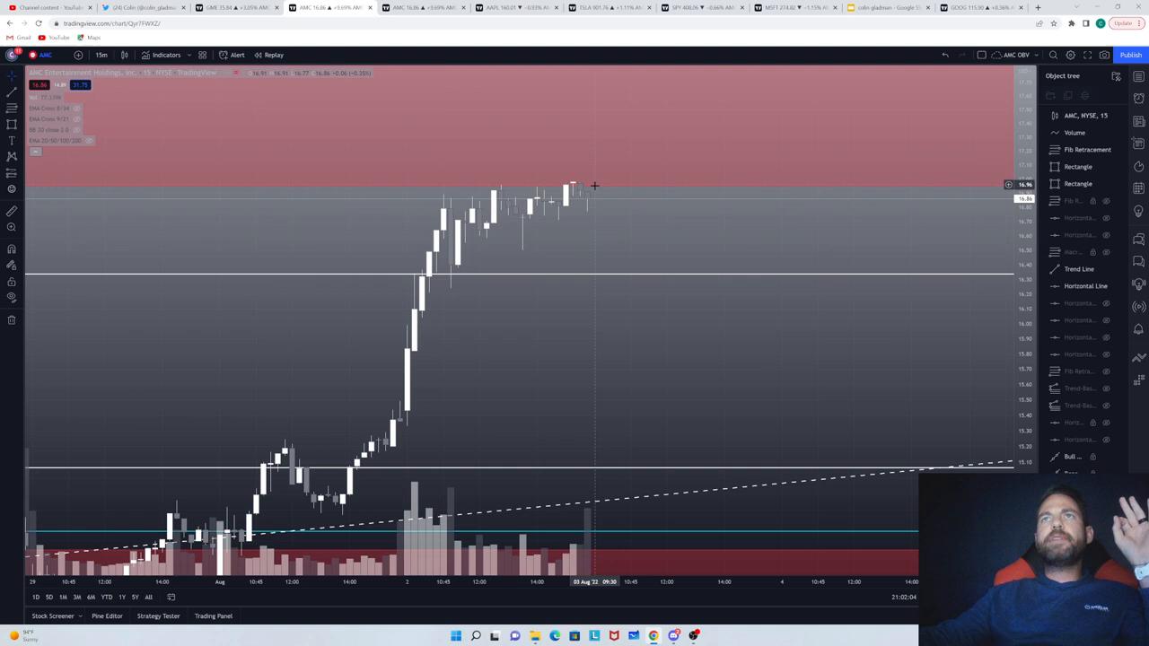
mouse_move(647, 126)
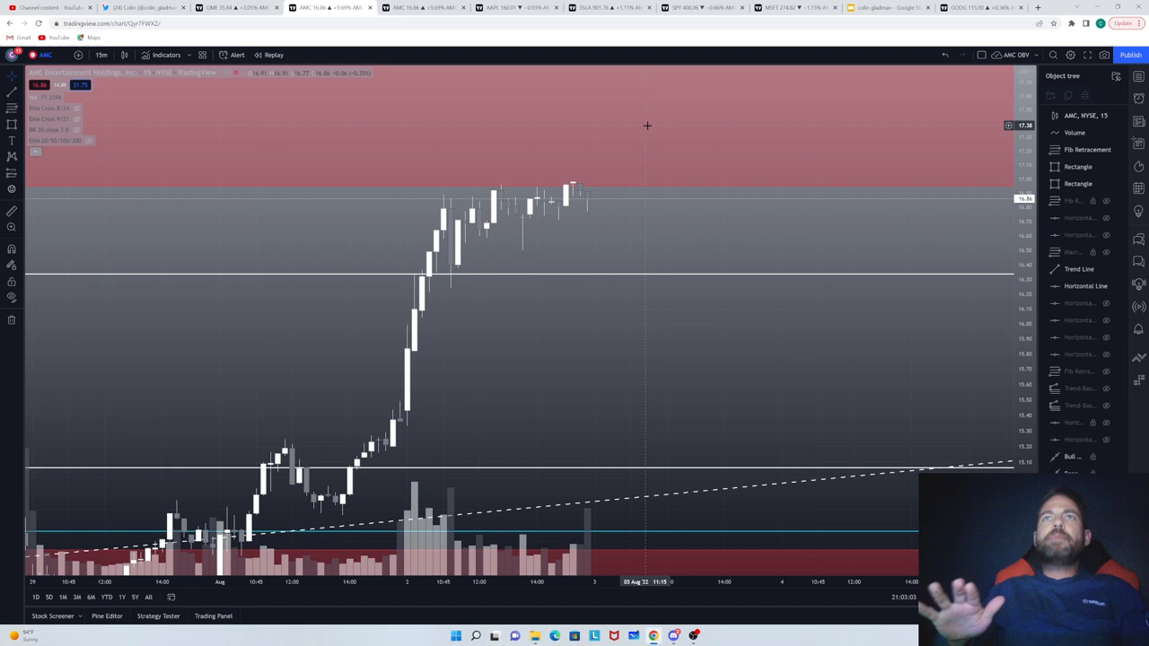
Step: Draw a flat resistance line near 17 and a rising trendline under the higher lows
left_click_drag(442, 186, 682, 191)
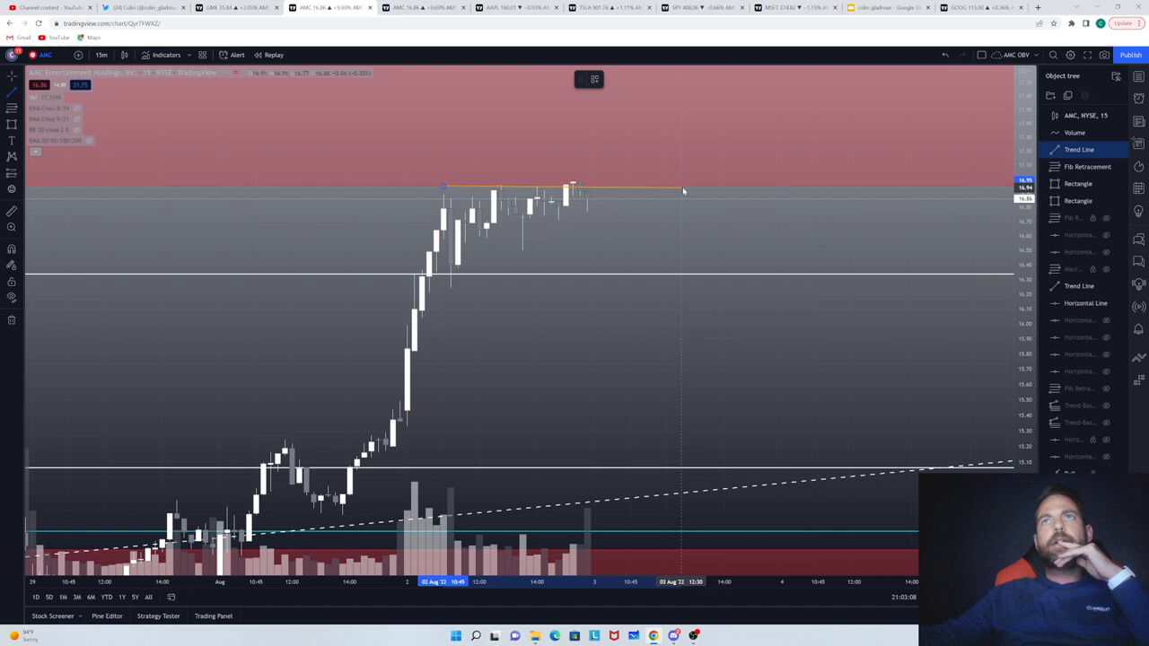
left_click_drag(431, 283, 677, 179)
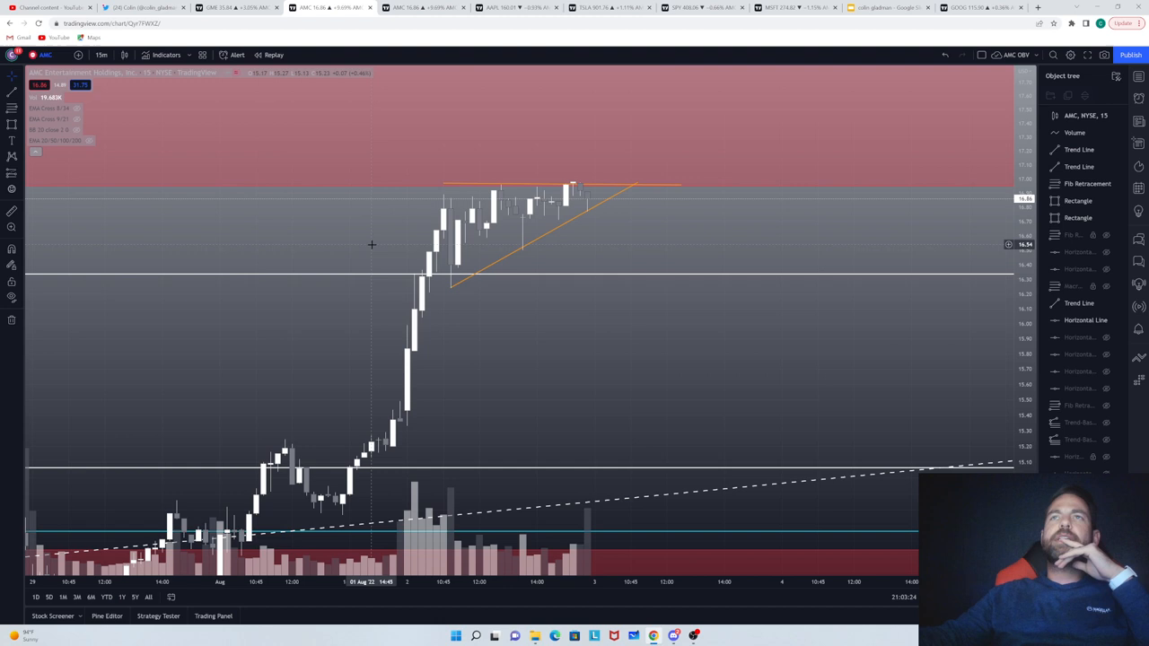
left_click(11, 125)
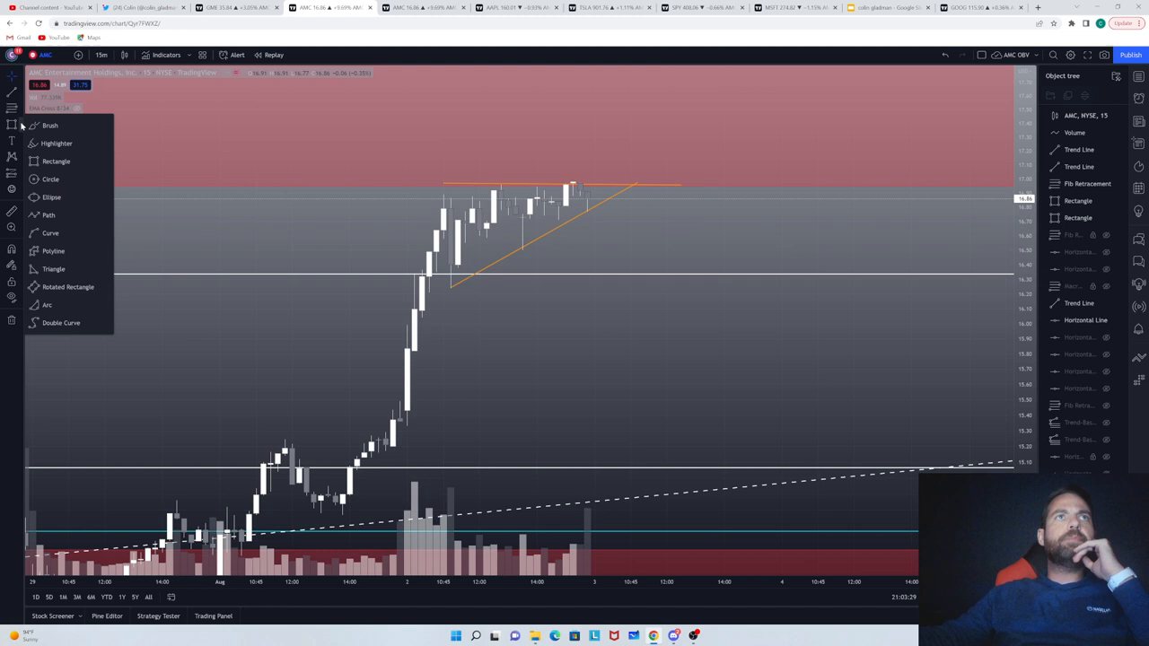
Step: Brush a yellow breakout path rising from the triangle into the supply zone
left_click(51, 125)
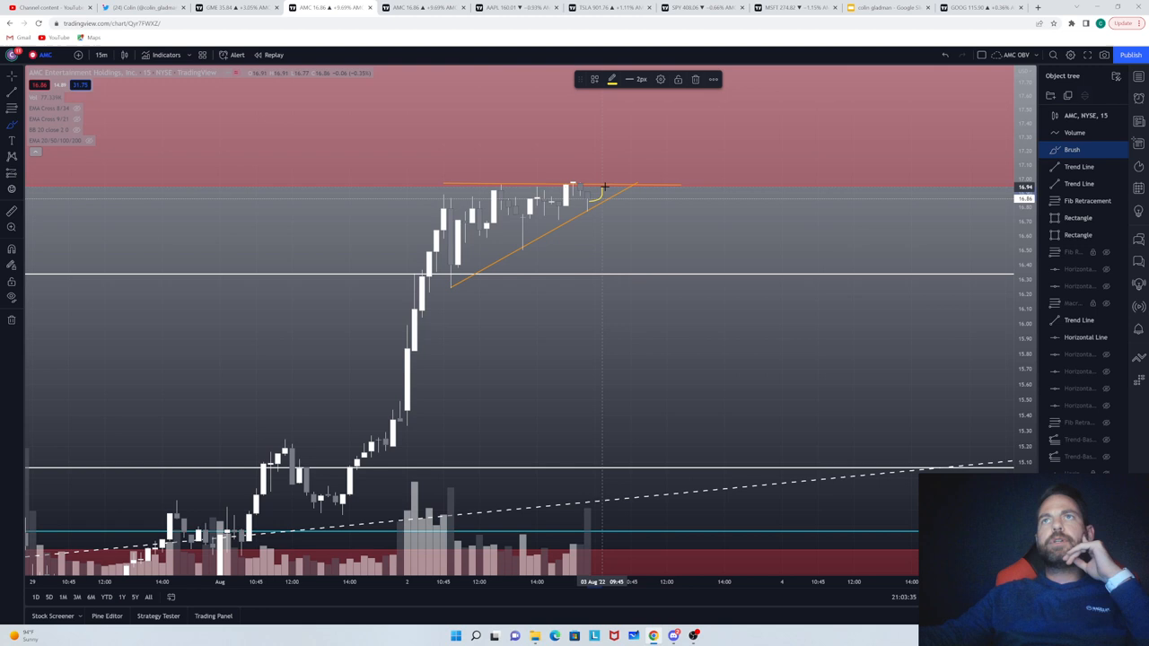
left_click_drag(606, 185, 635, 123)
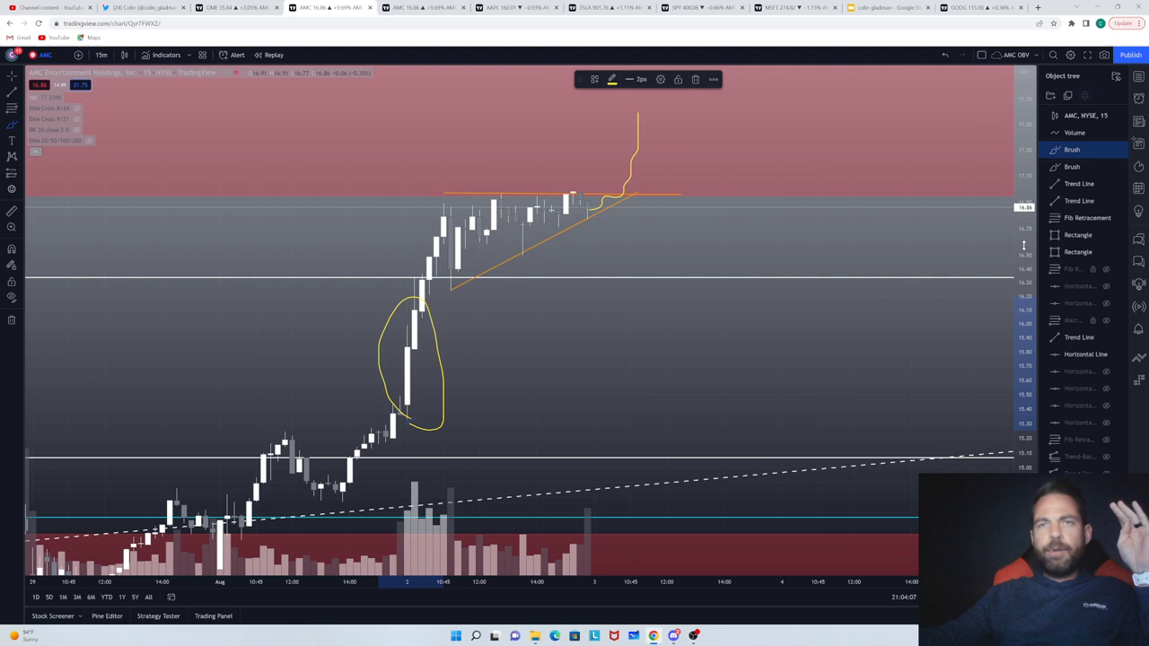
mouse_move(957, 239)
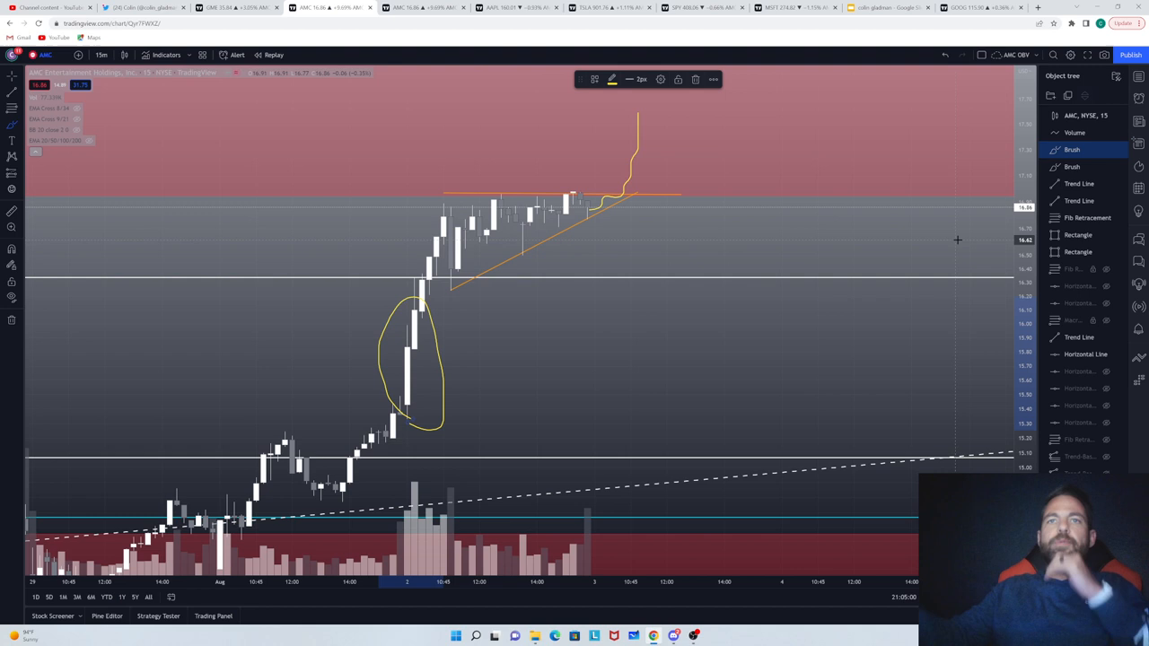
mouse_move(901, 335)
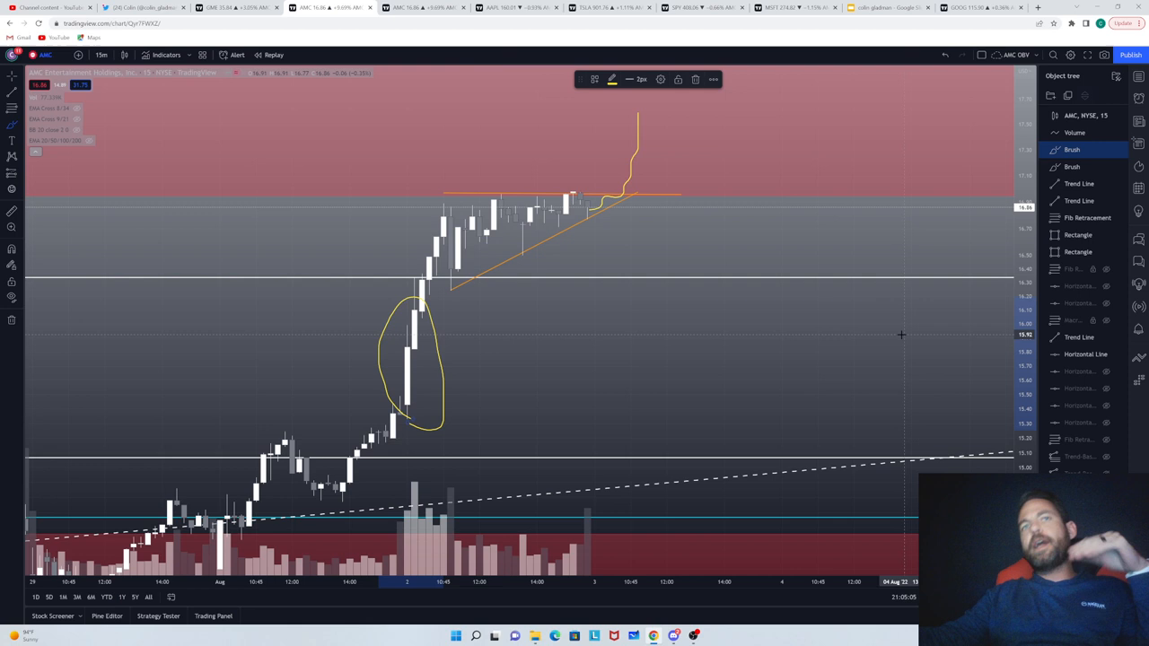